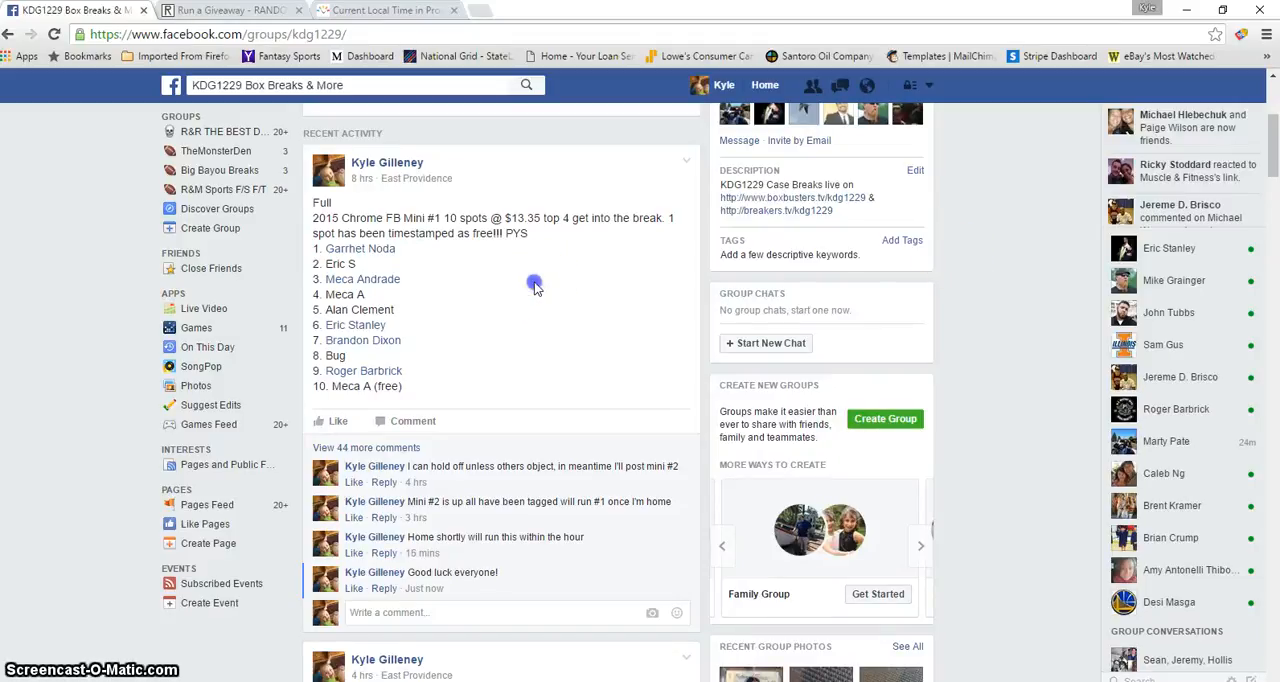
mouse_move(490, 212)
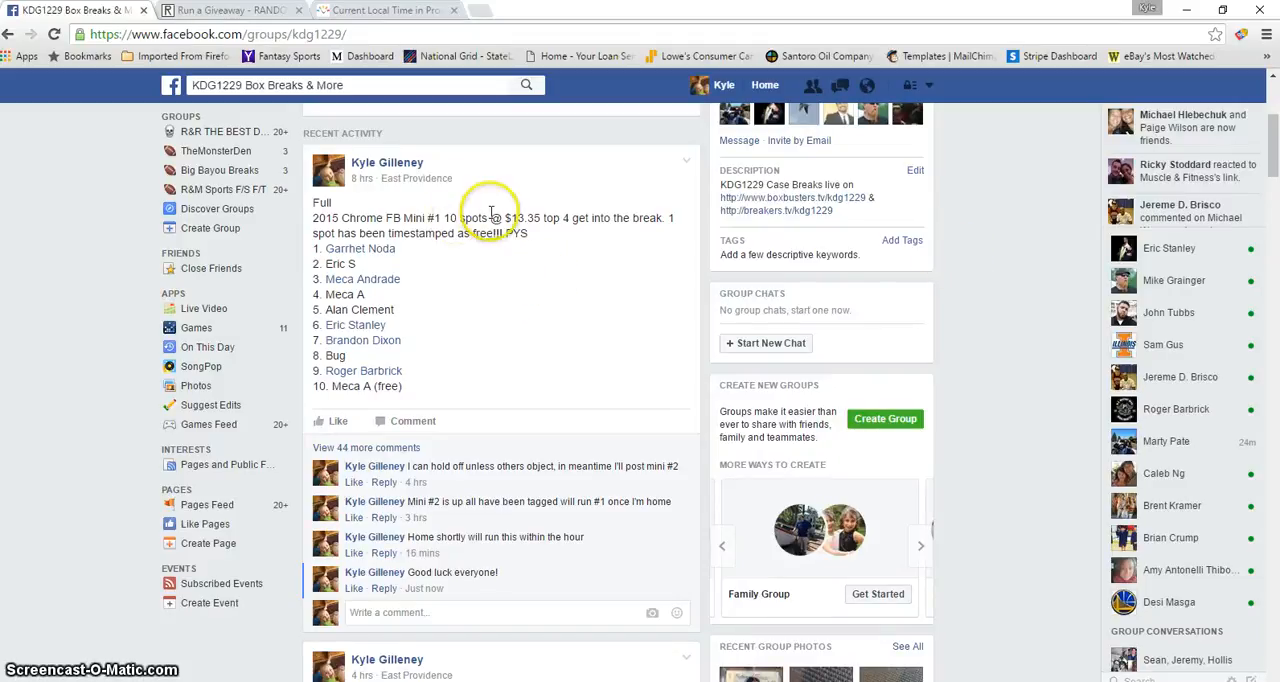
mouse_move(592, 216)
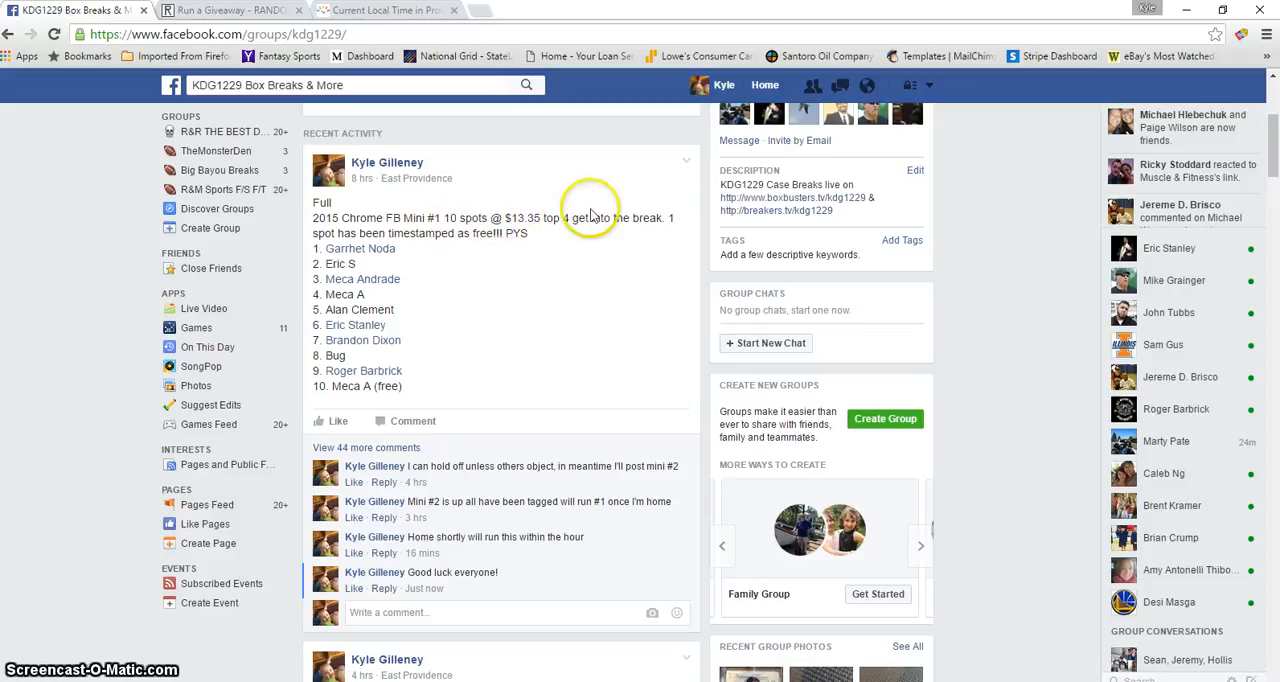
mouse_move(588, 318)
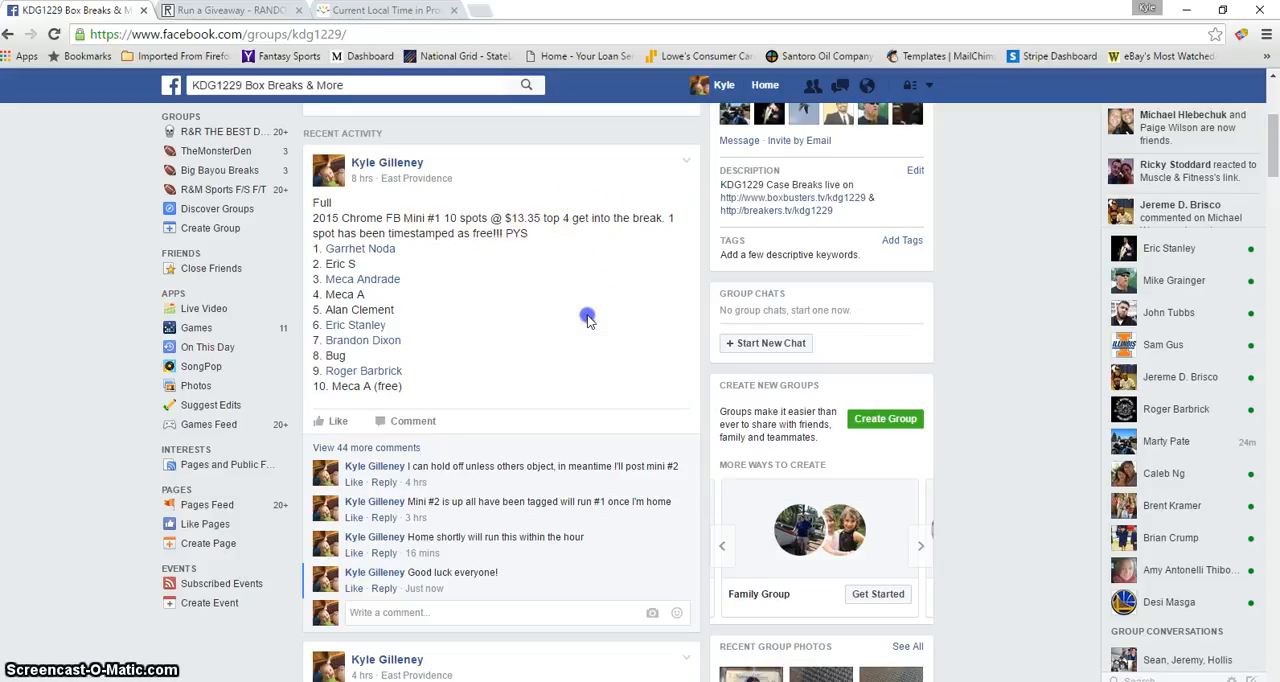
mouse_move(544, 276)
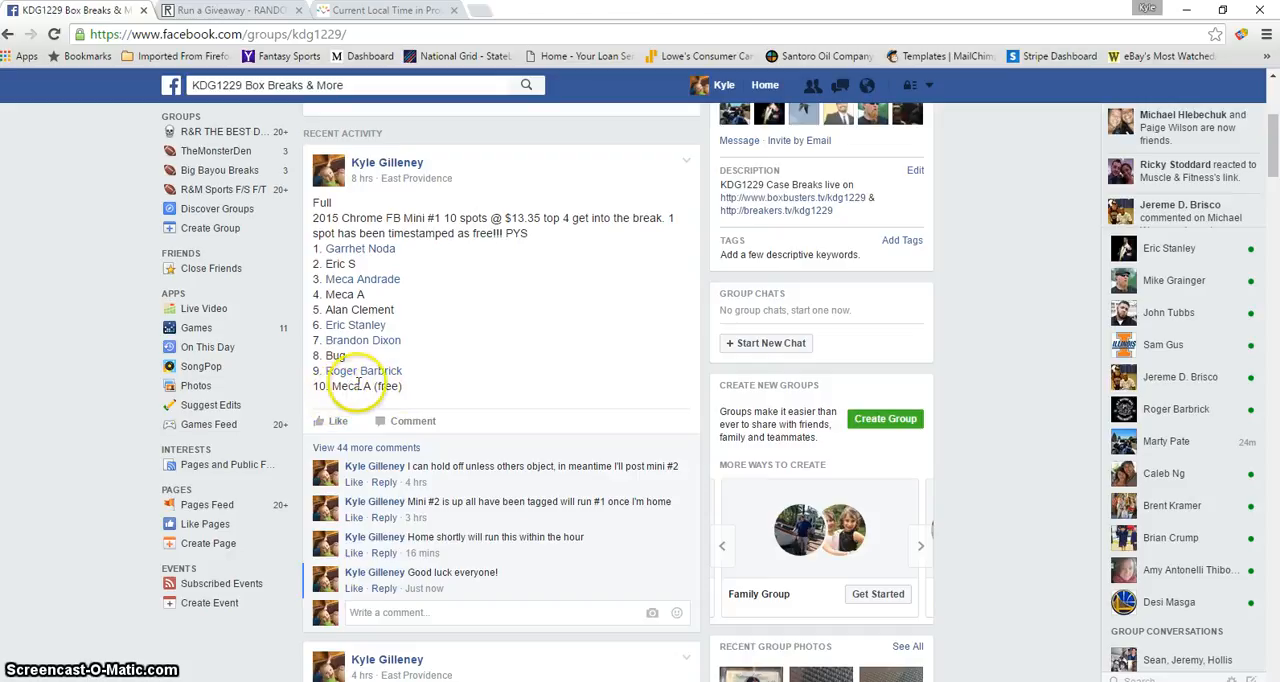
- Expand the Mini #2 post's full spot list, then scroll back to the Mini #1 spot list
scroll("down", 3)
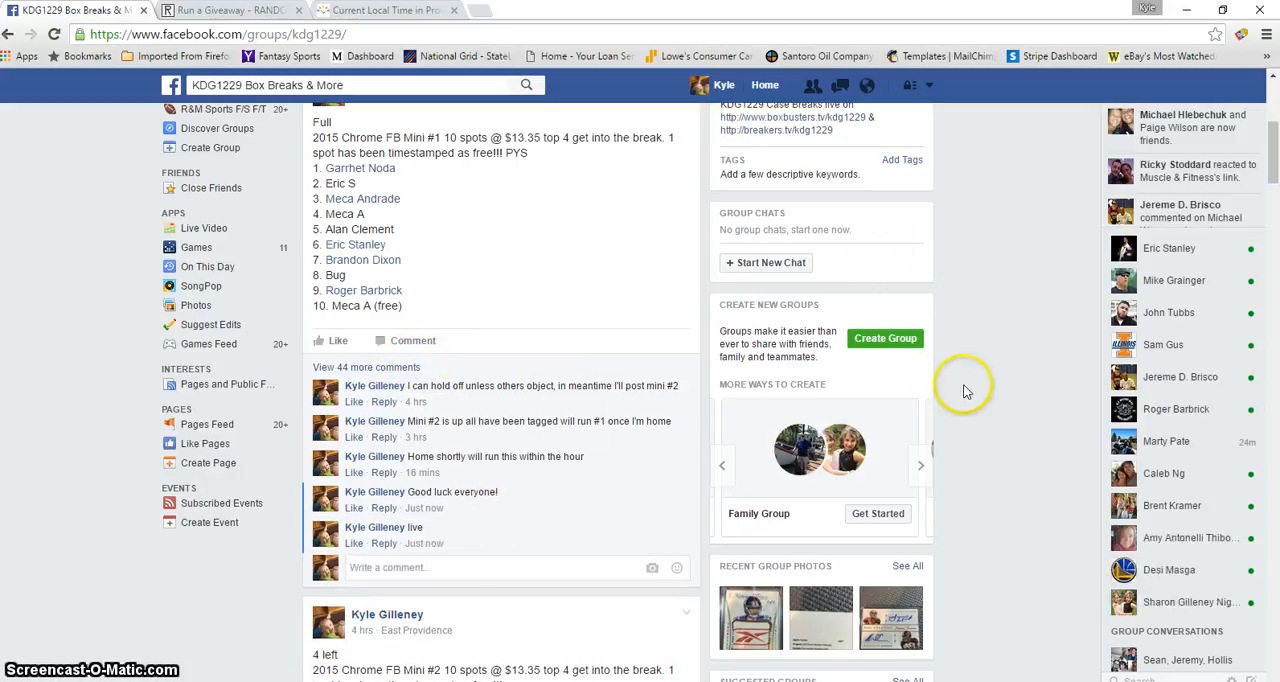
scroll("down", 3)
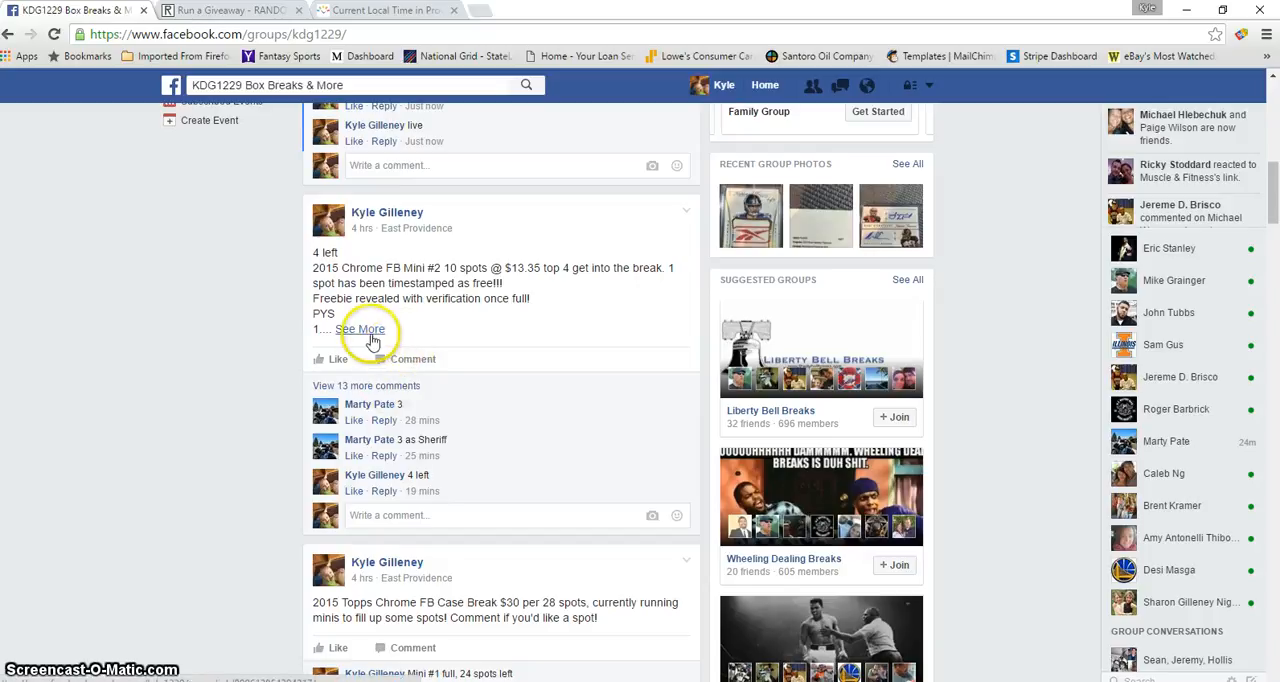
left_click(360, 328)
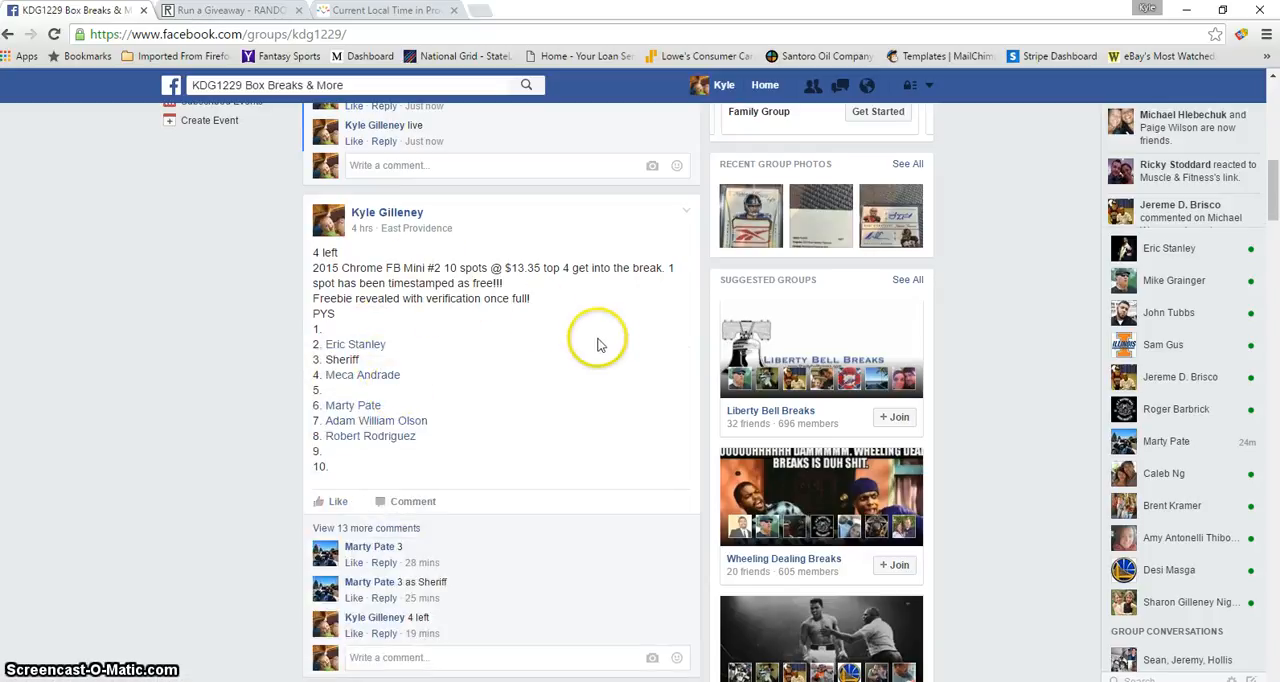
scroll("up", 3)
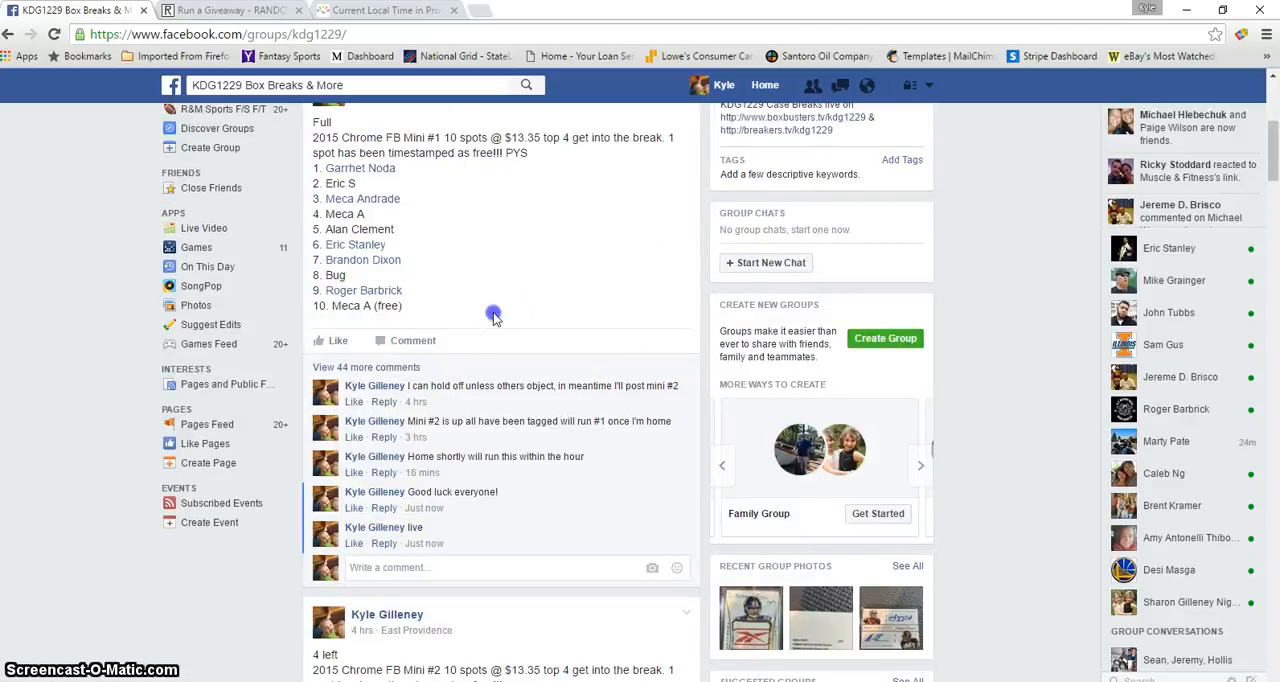
- Switch to the 'Chrome FB Mini #1 top 4' giveaway form, checking Providence's local time on the way
left_click(230, 10)
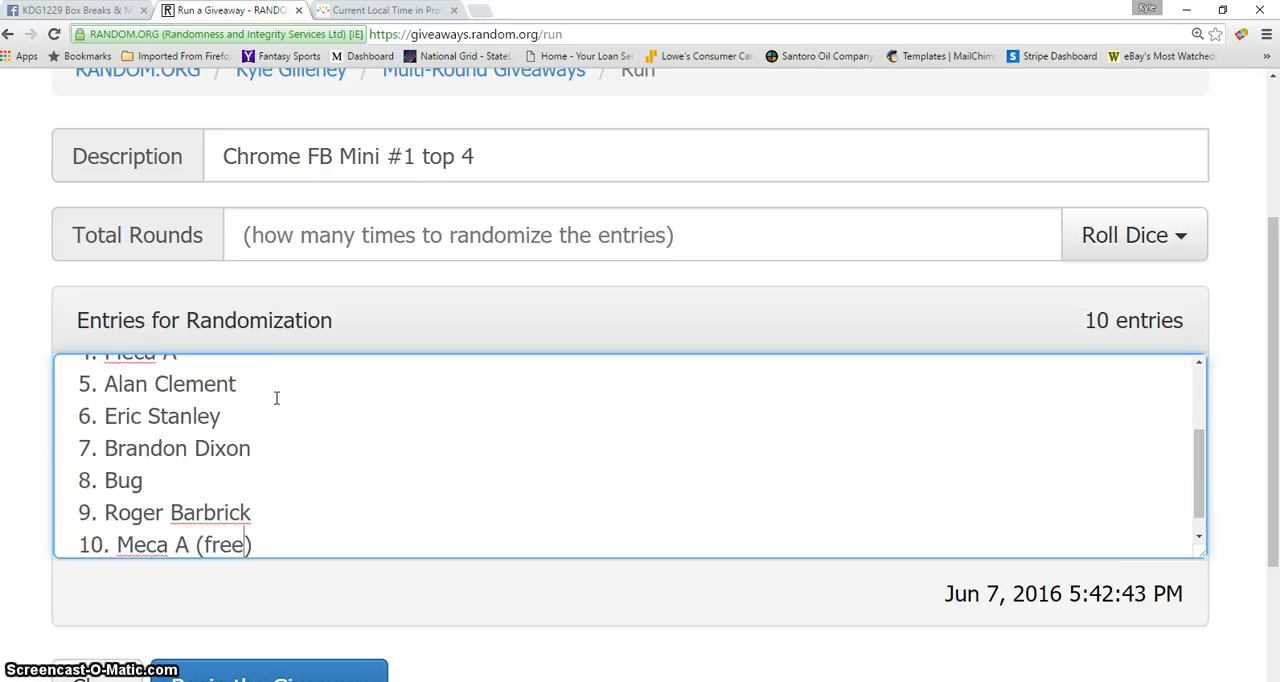
left_click(384, 10)
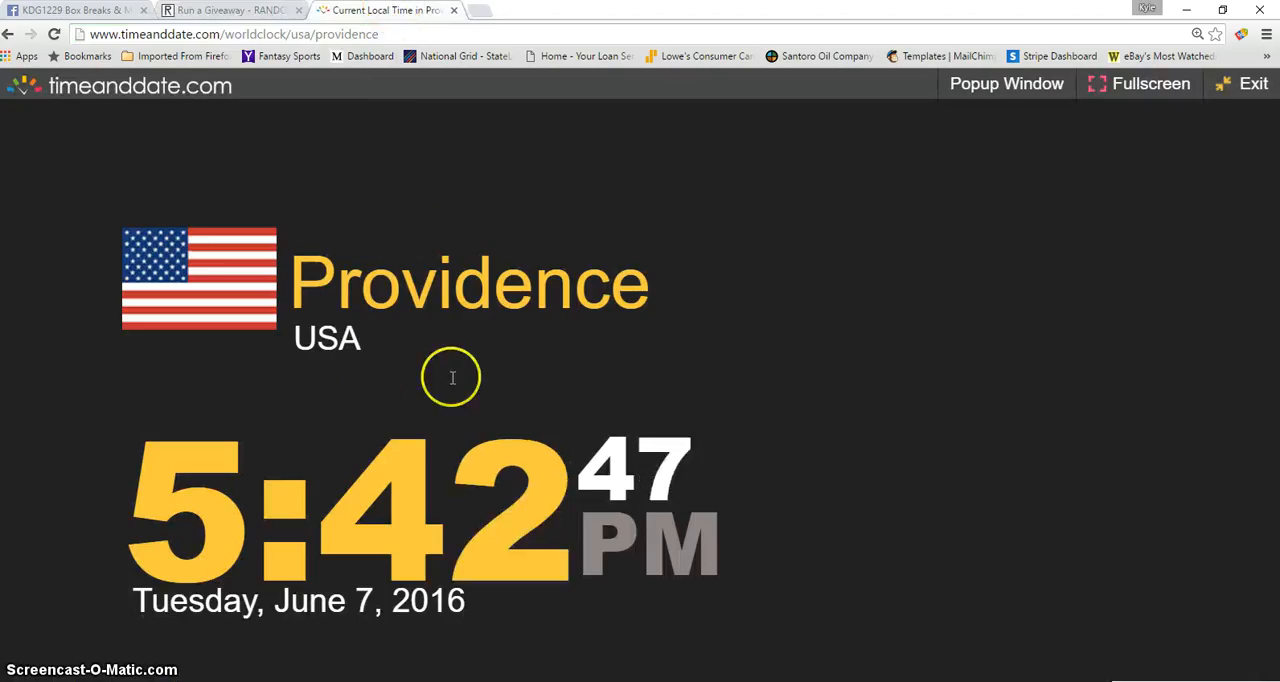
left_click(230, 10)
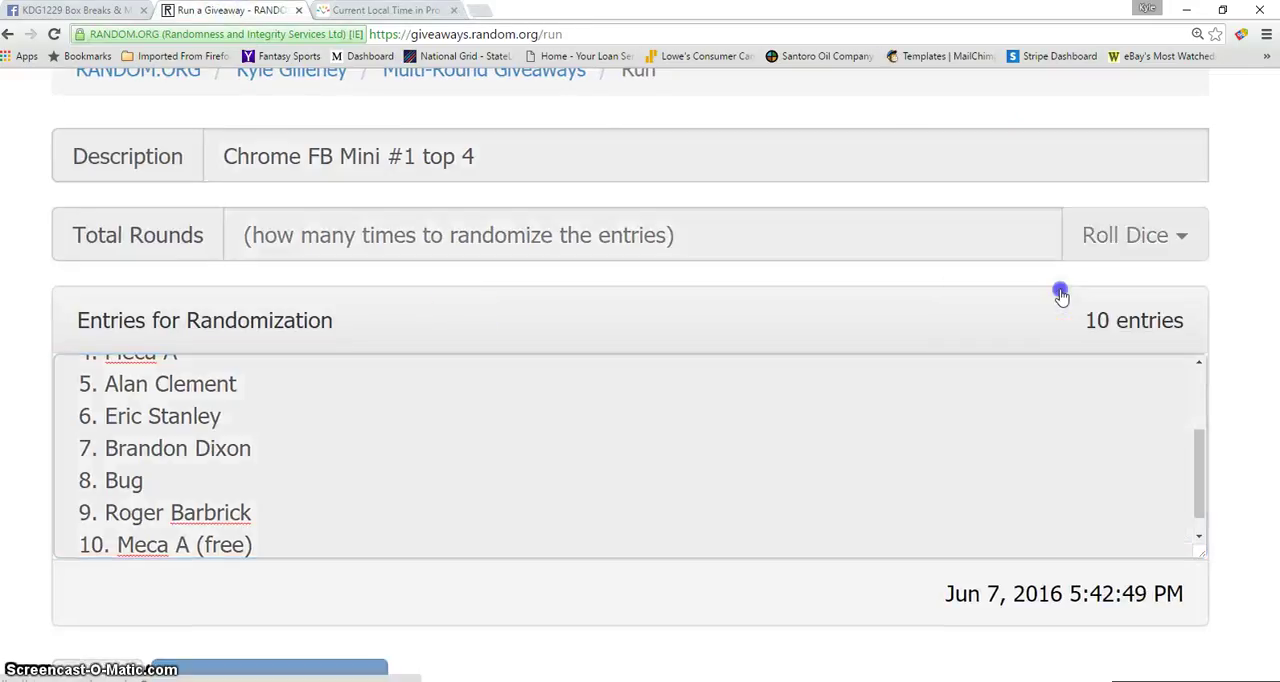
- Roll 2d6 for a round count of 7, accept it and begin the giveaway
left_click(1124, 236)
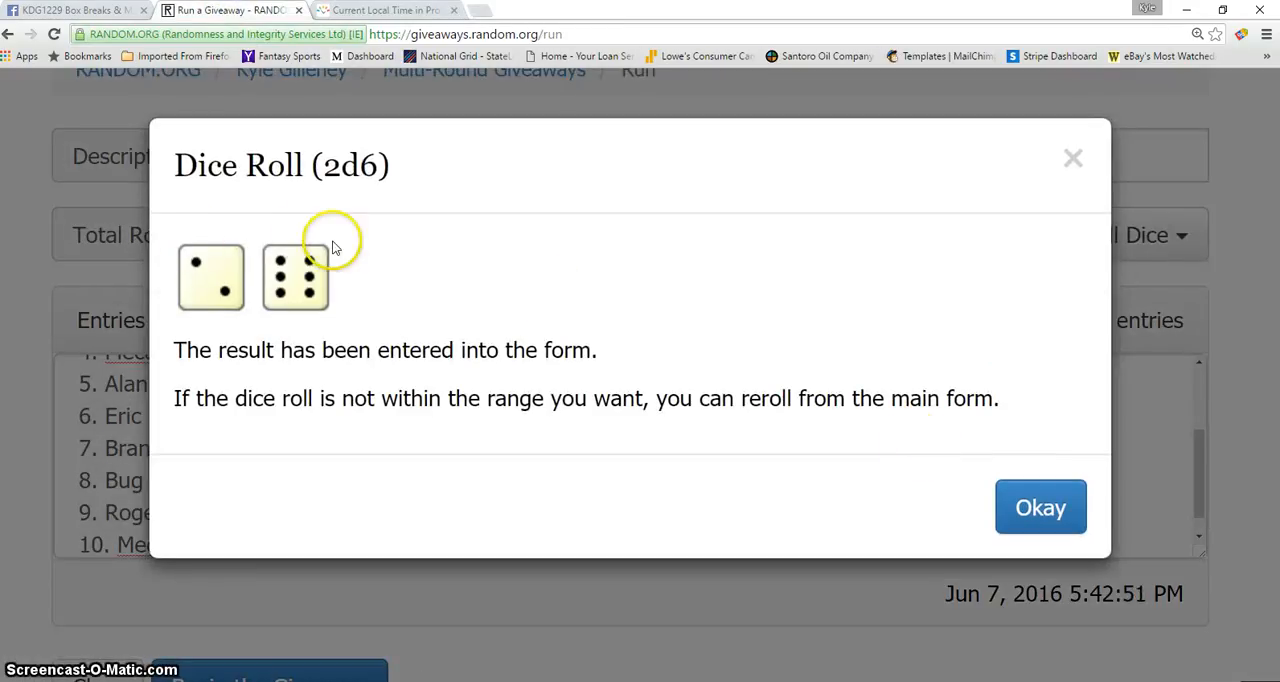
left_click(1040, 508)
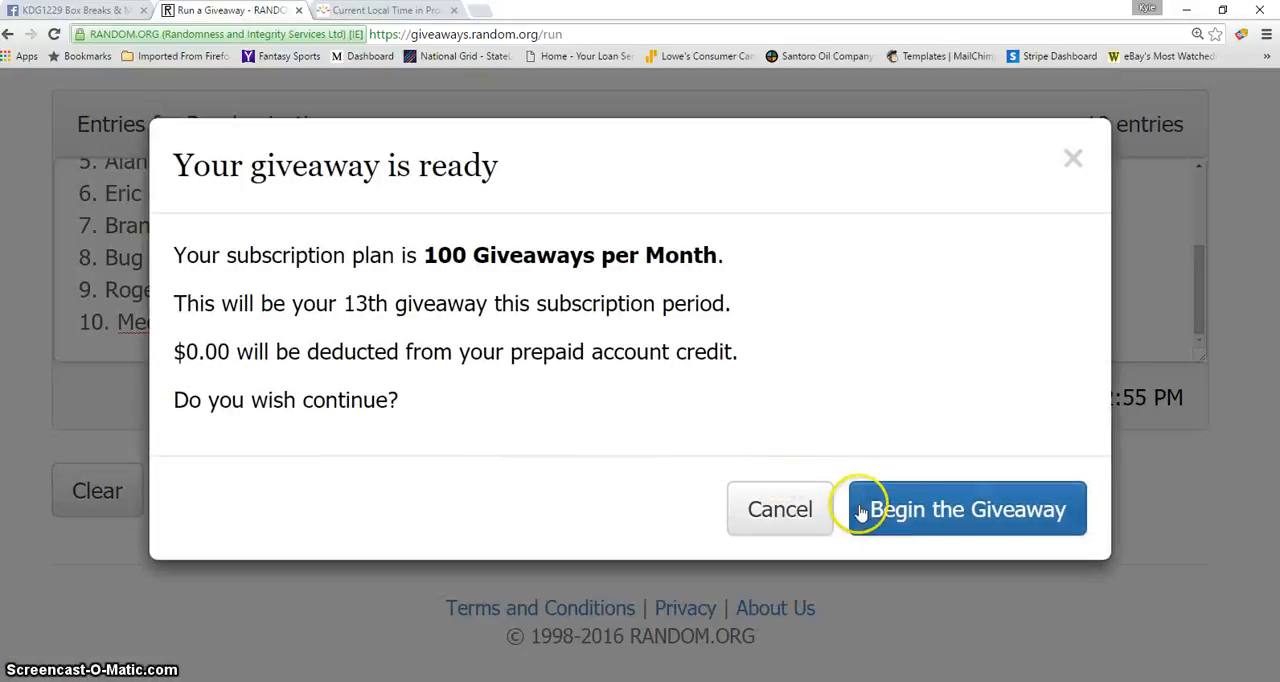
left_click(964, 508)
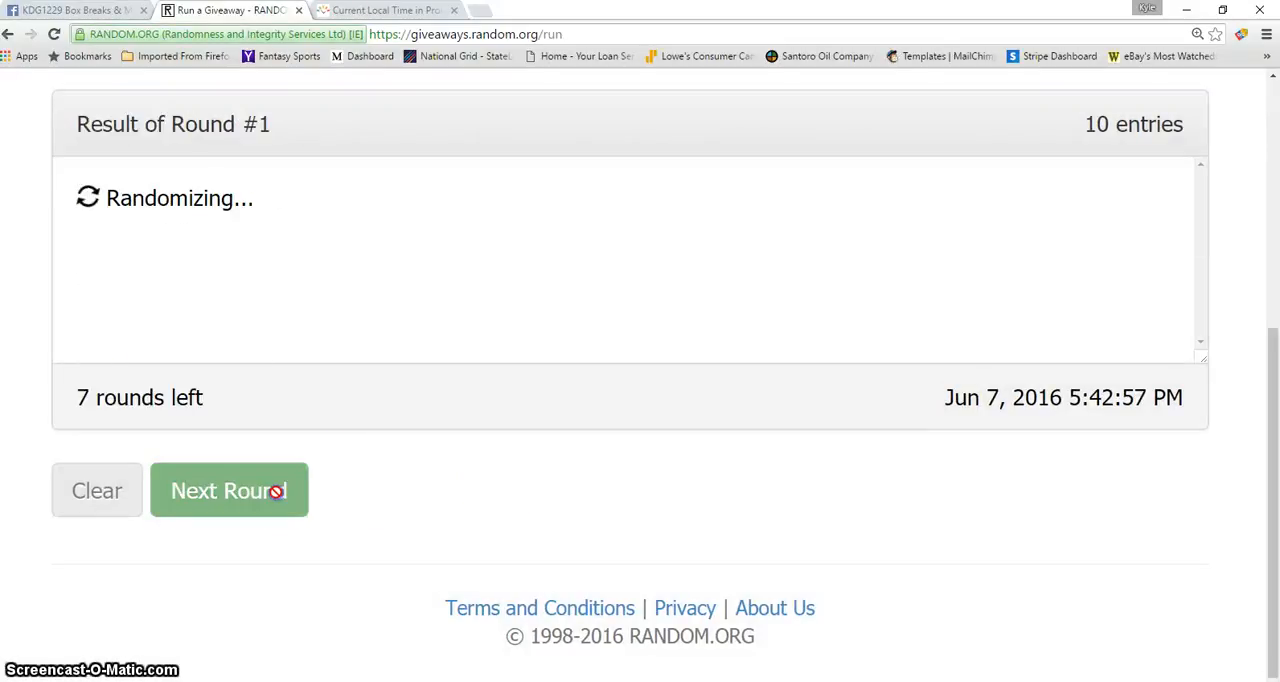
- Advance the randomization round by round until round 7's result appears
left_click(228, 490)
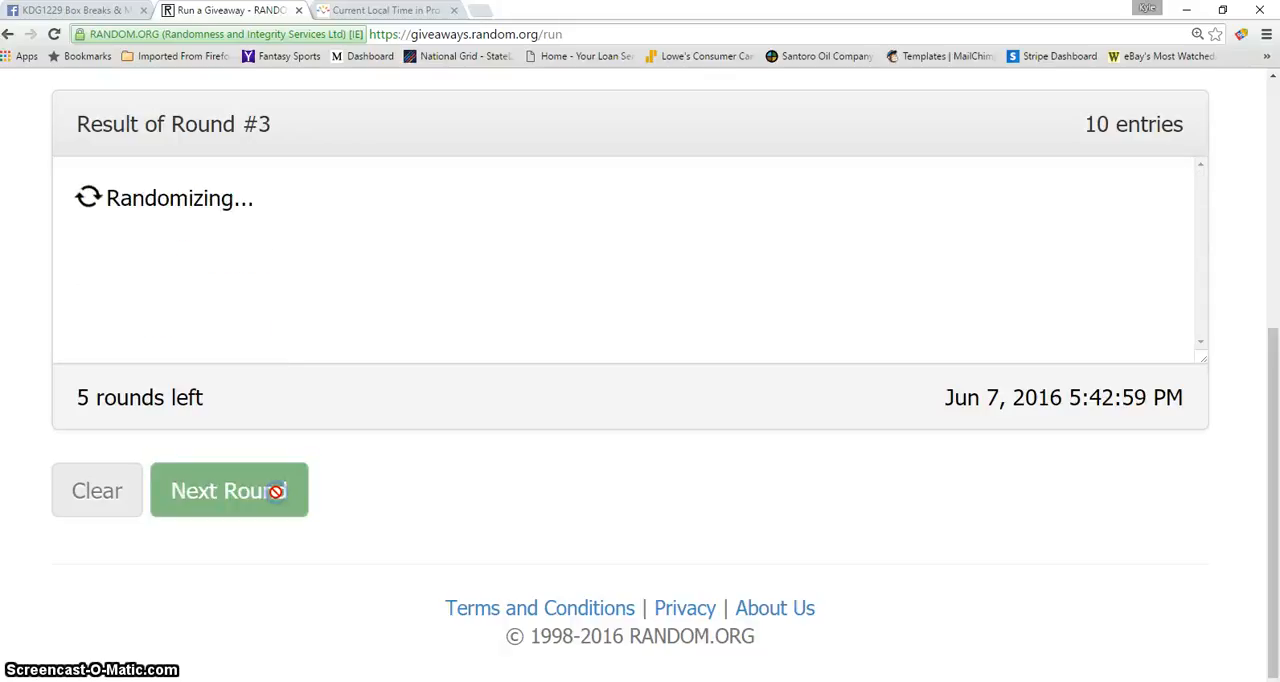
left_click(228, 490)
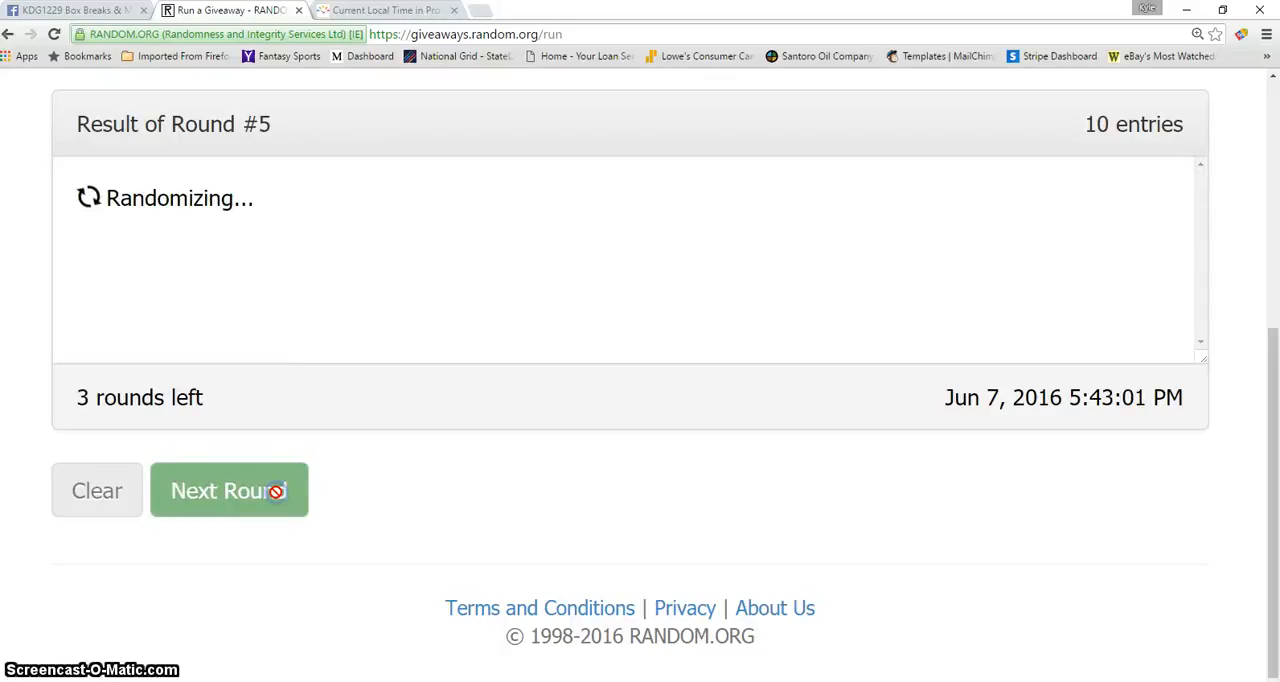
left_click(228, 490)
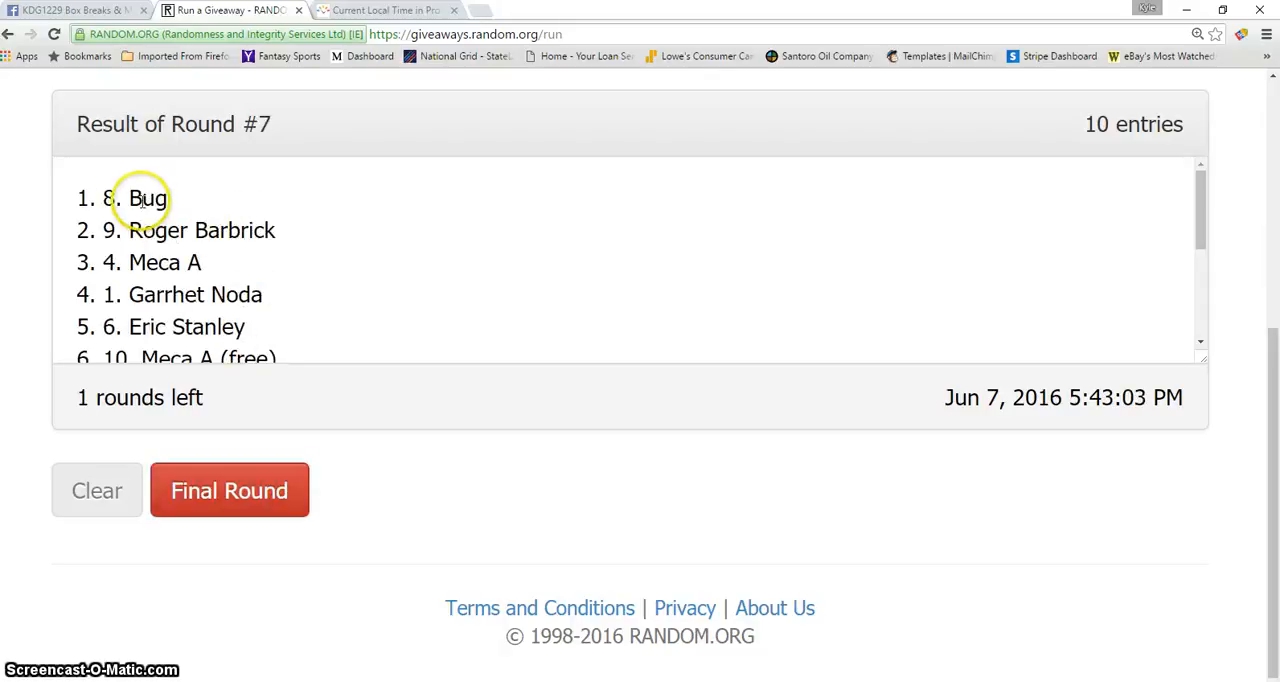
scroll("down", 3)
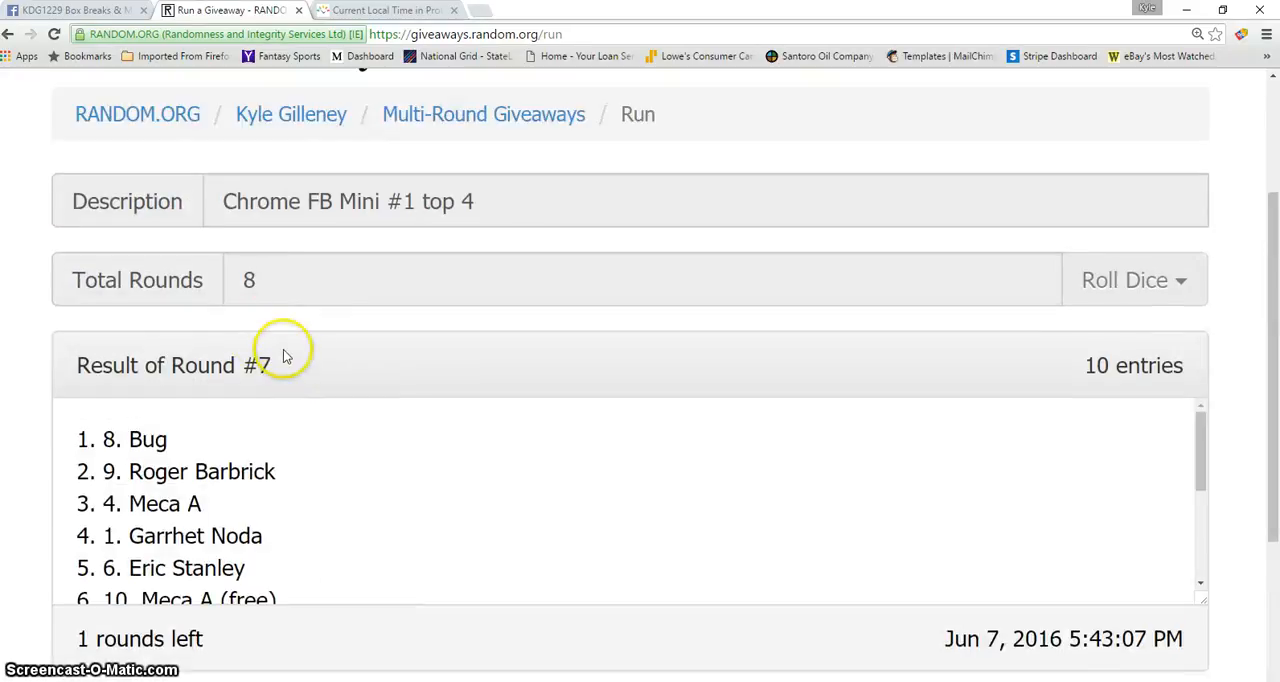
left_click(384, 10)
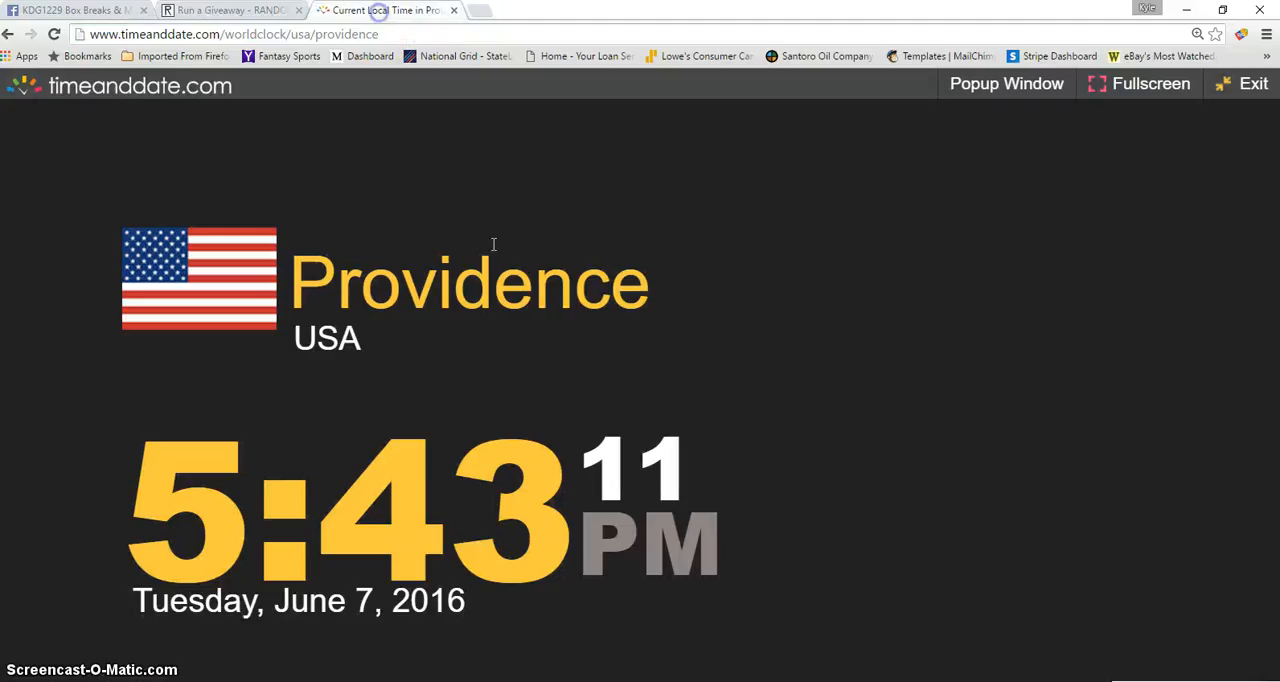
left_click(230, 10)
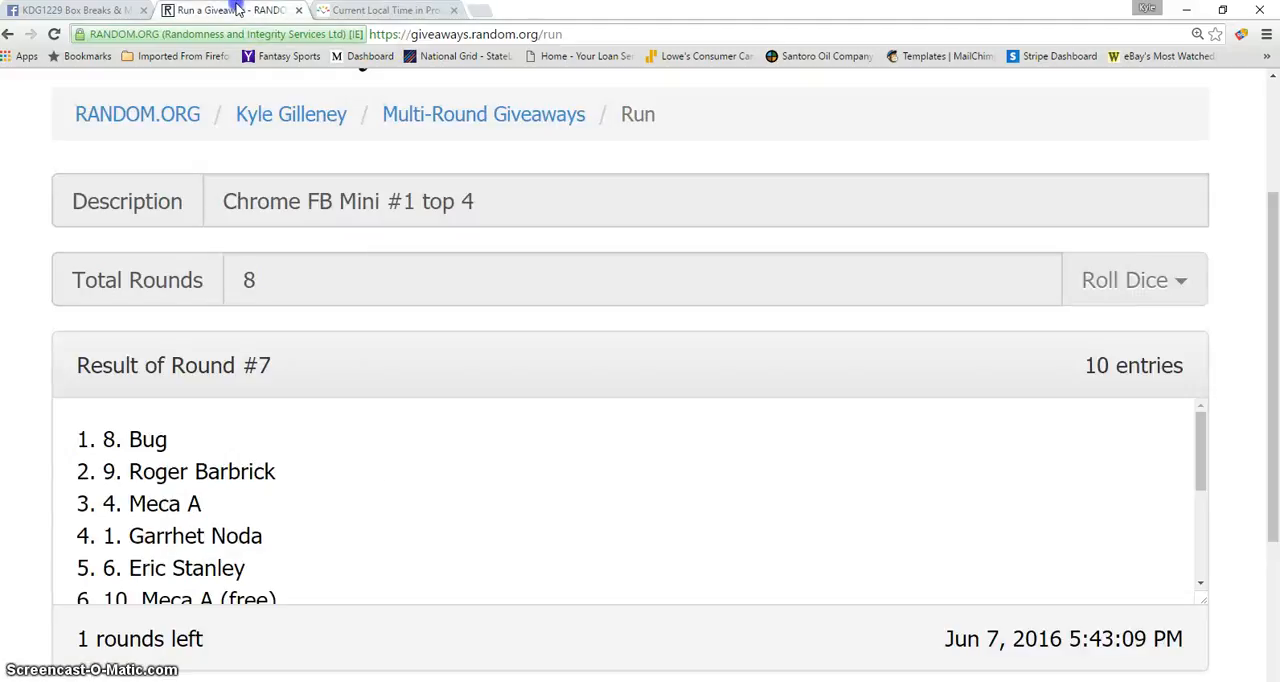
scroll("down", 3)
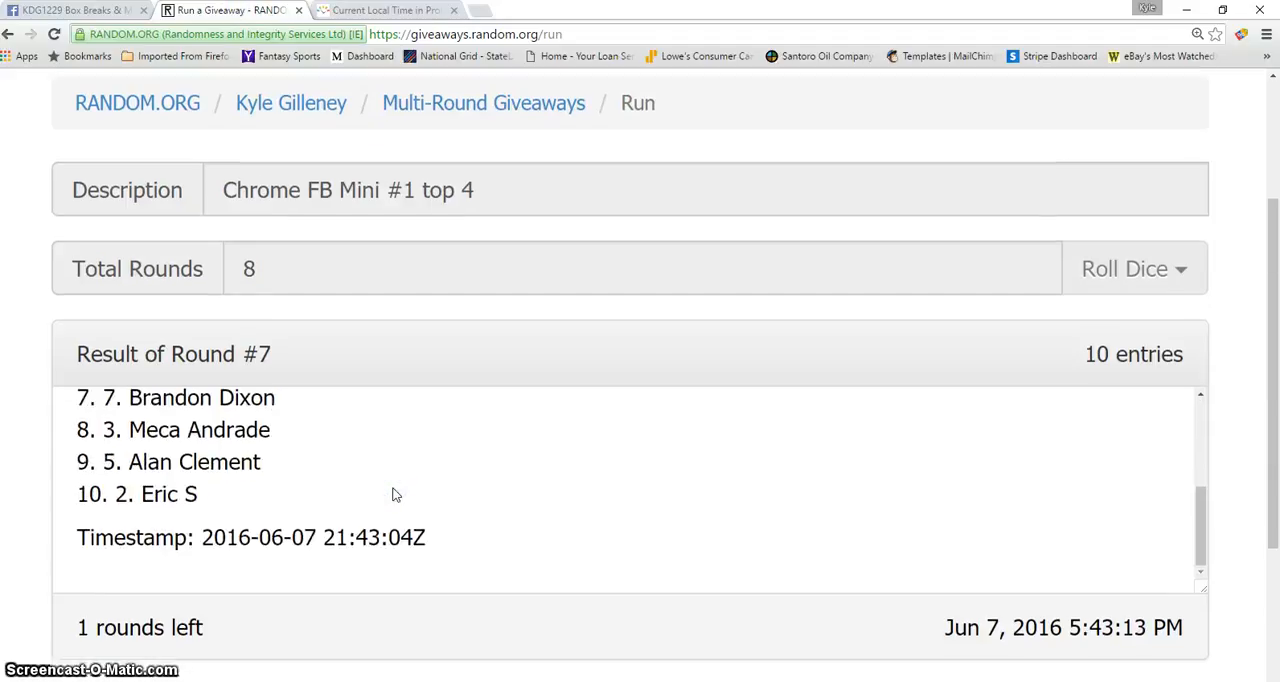
- Run final round 8, highlight its top two finishers and review the verification code
left_click(1124, 268)
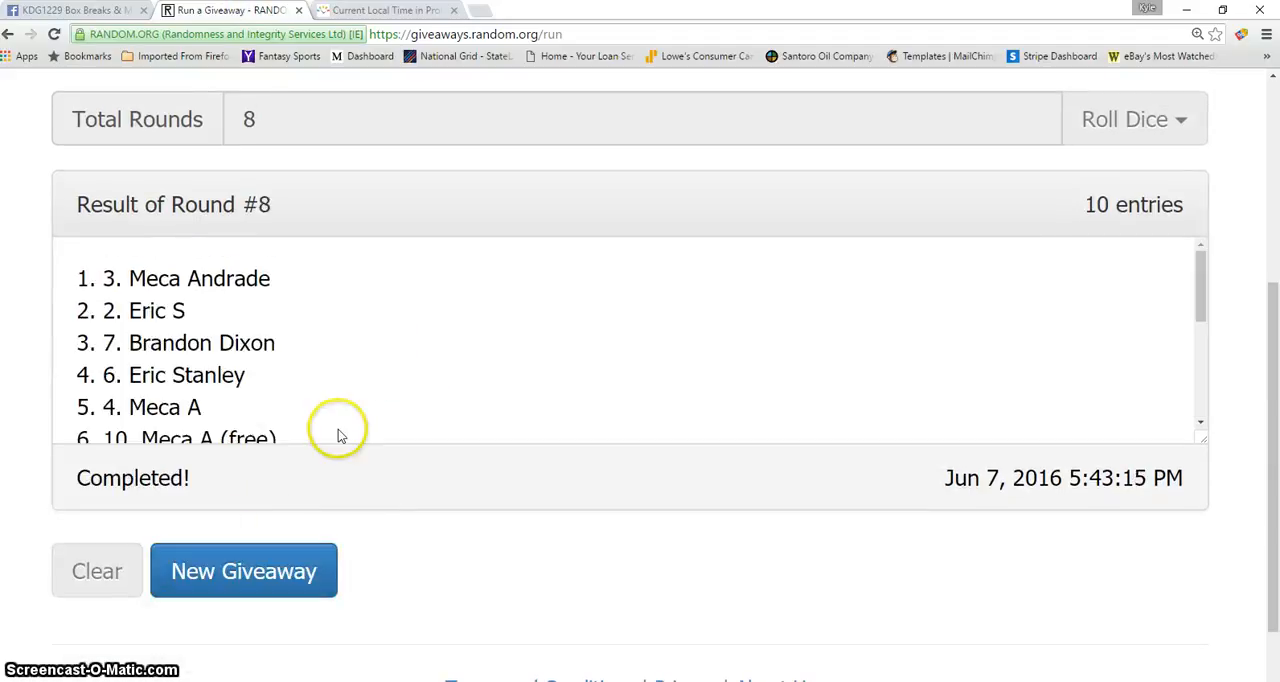
mouse_move(136, 308)
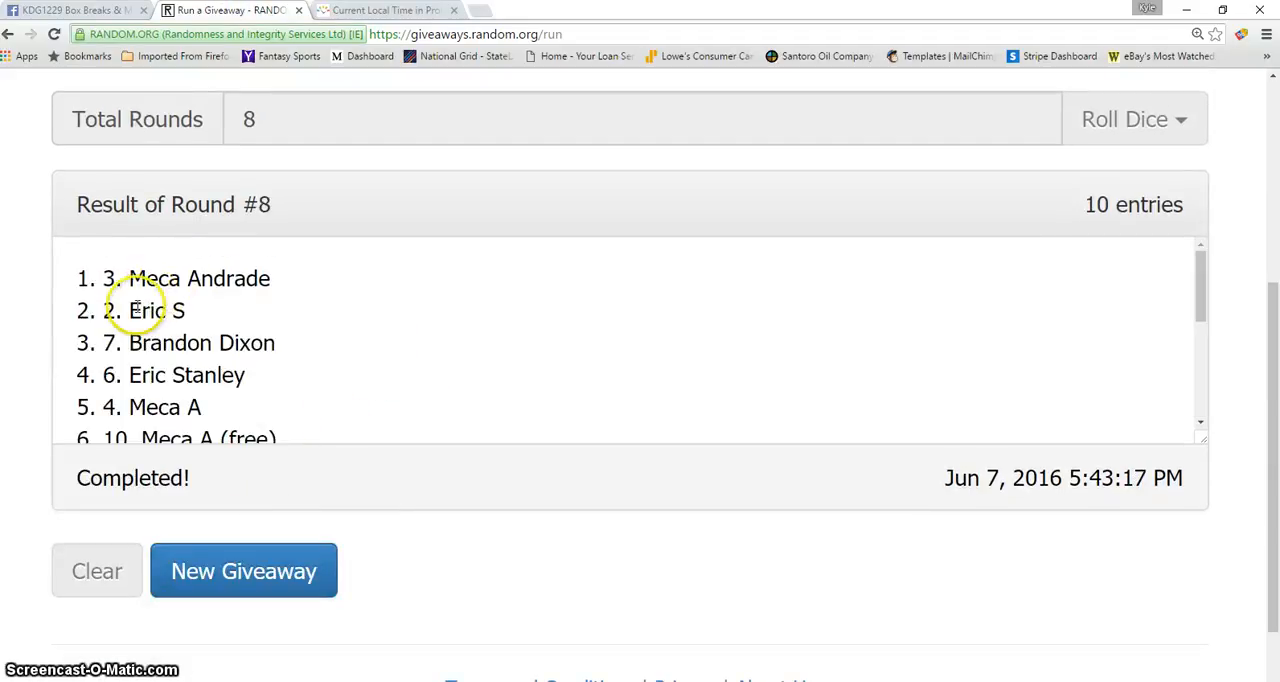
mouse_move(148, 348)
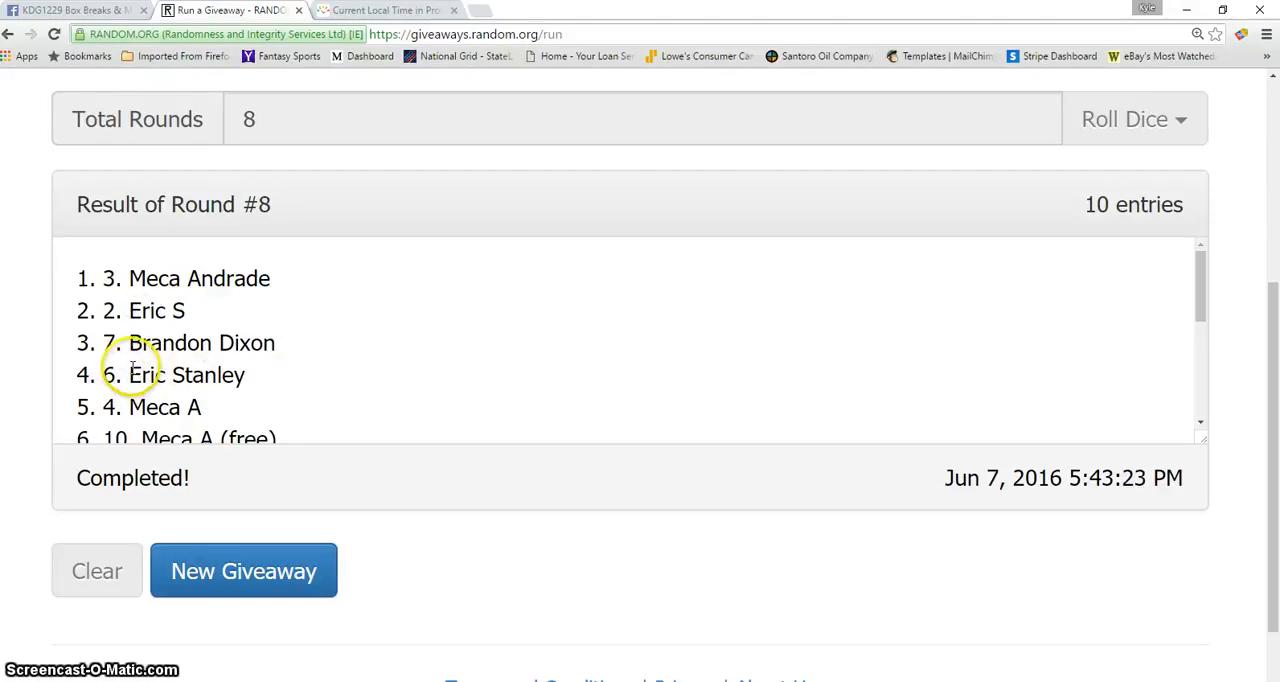
left_click_drag(76, 278, 190, 310)
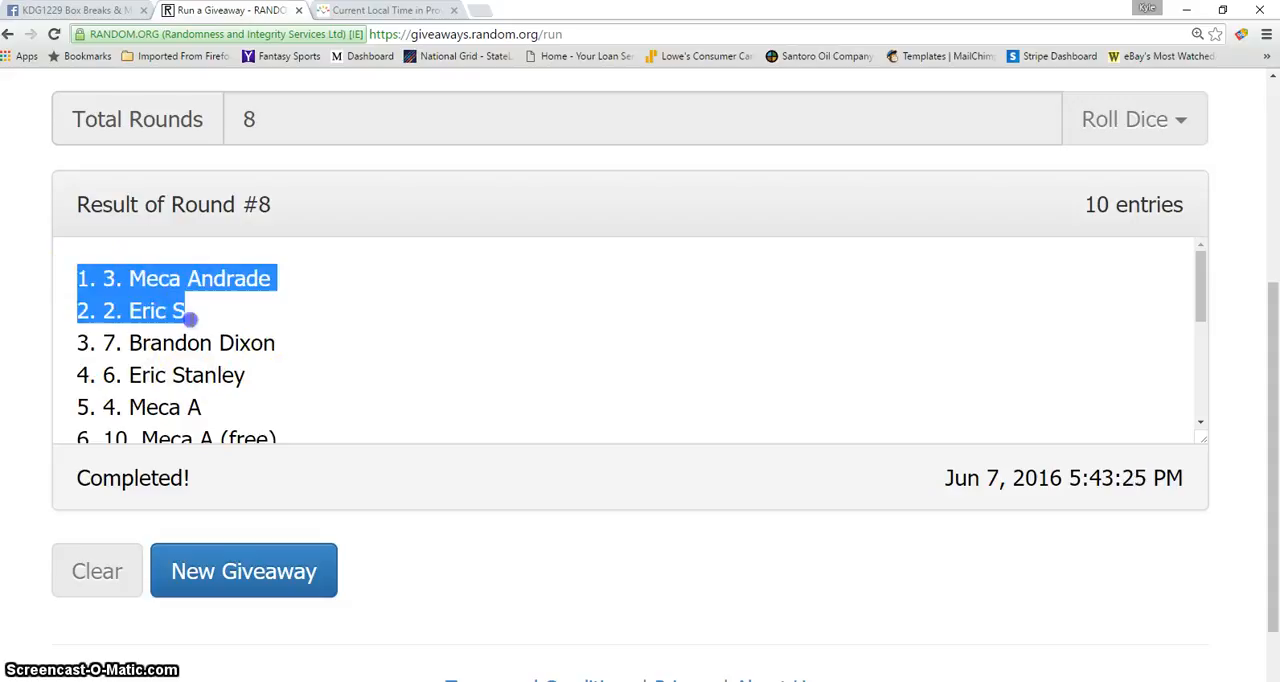
scroll("down", 3)
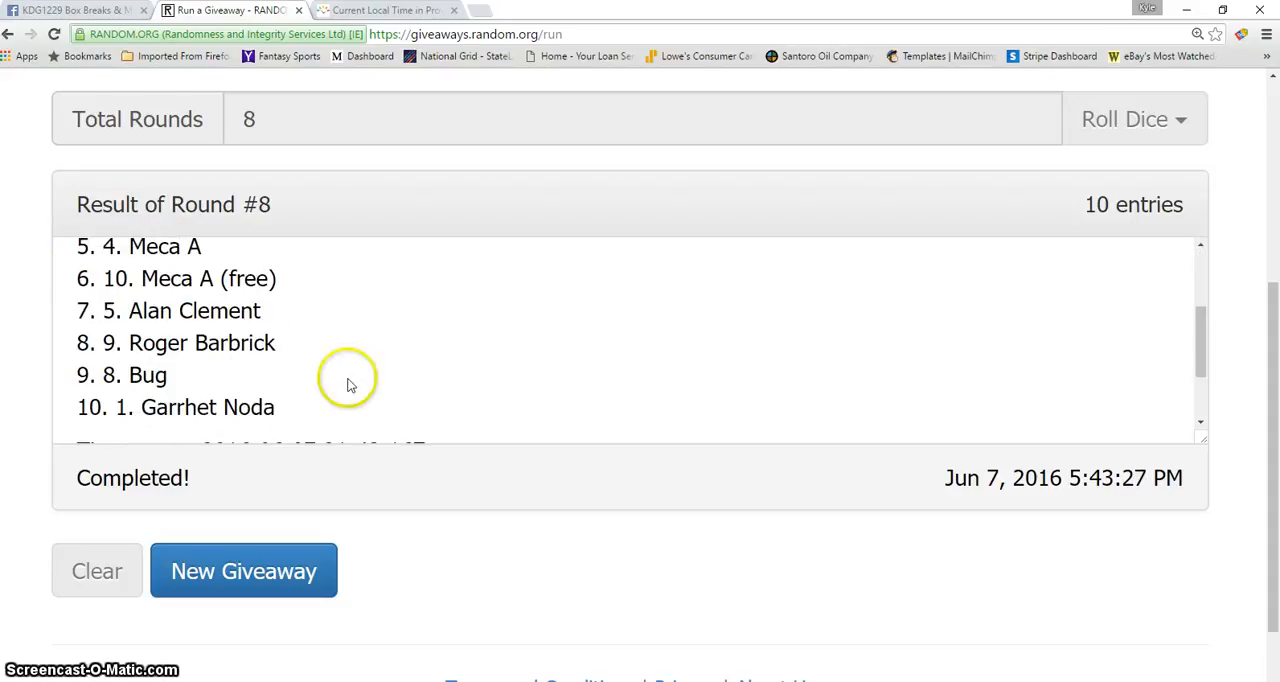
mouse_move(330, 378)
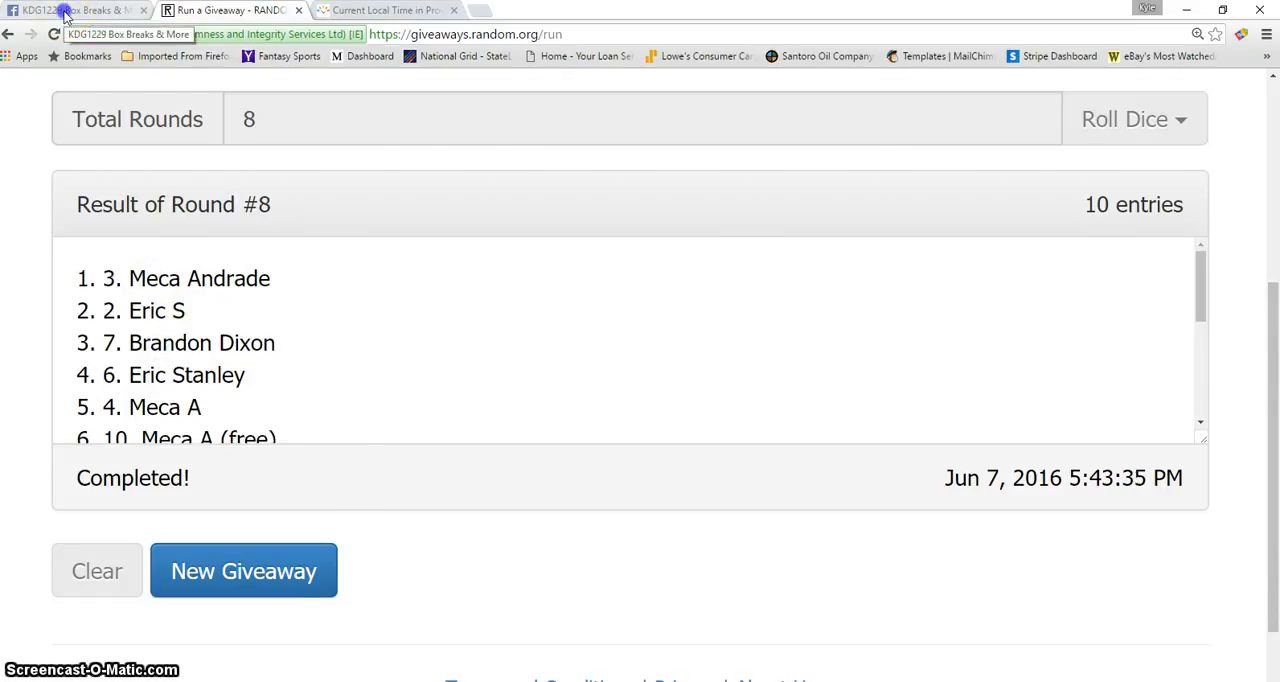
scroll("down", 3)
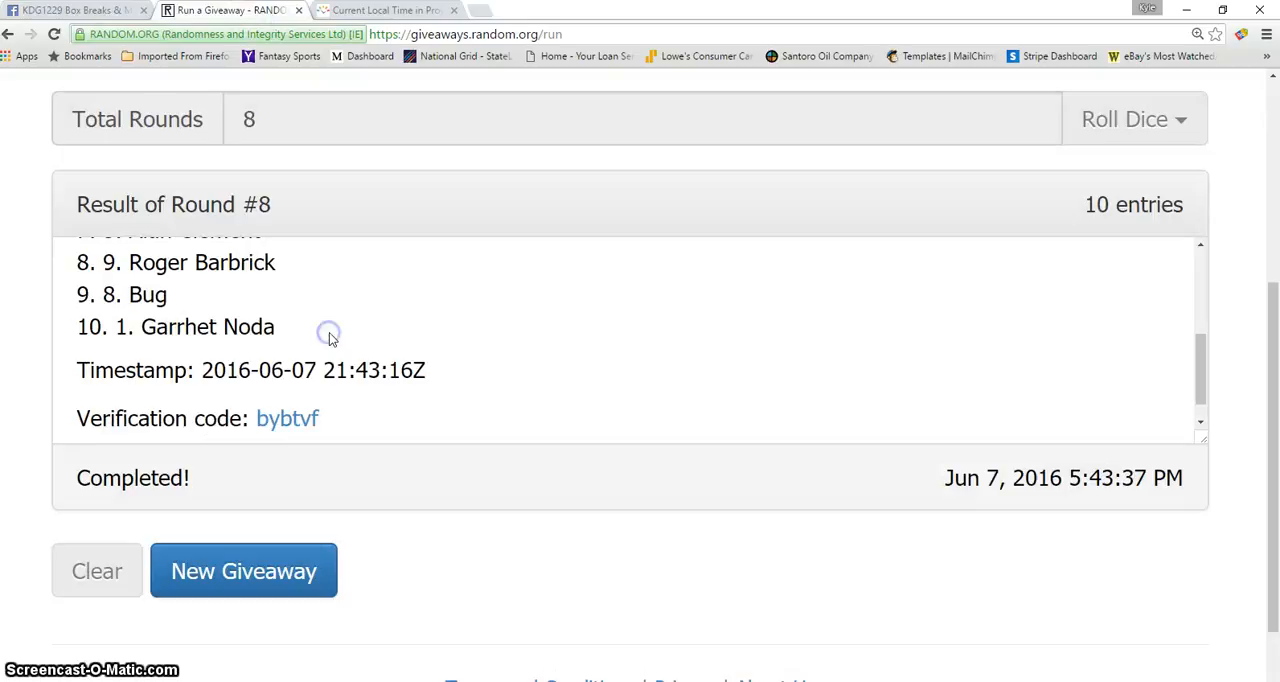
- Post a 'done' comment under the Mini #1 thread in the Facebook group
left_click(70, 10)
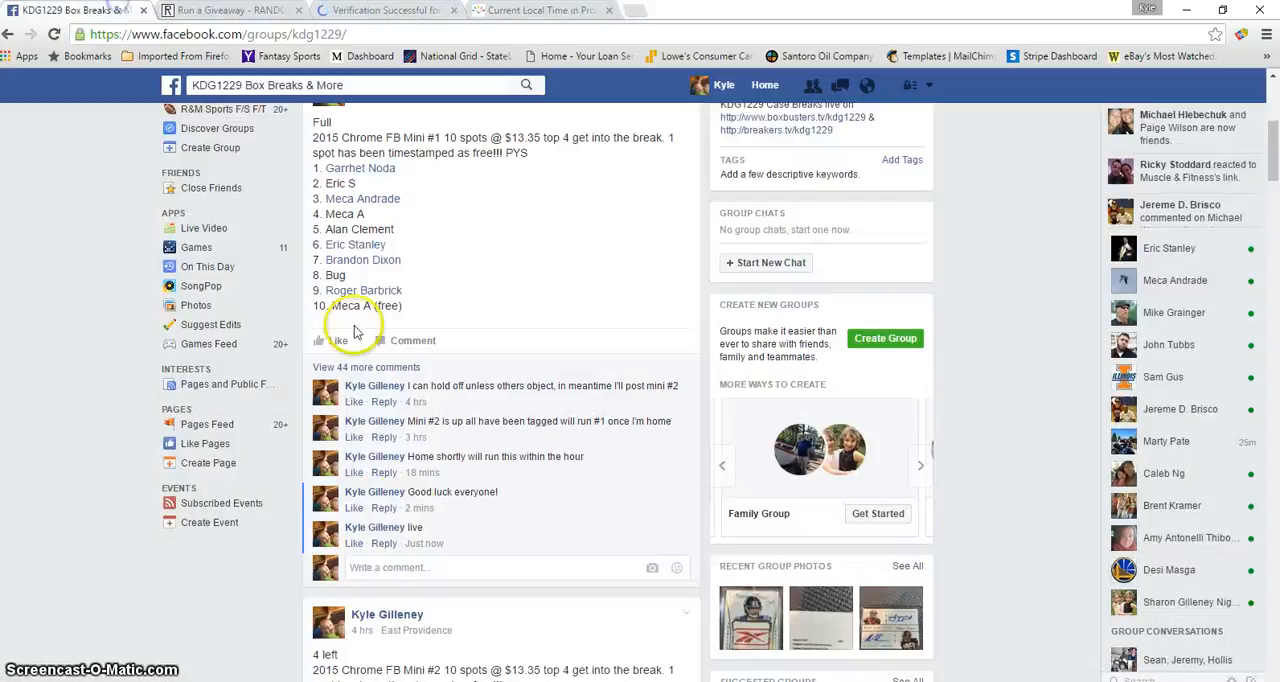
type("do")
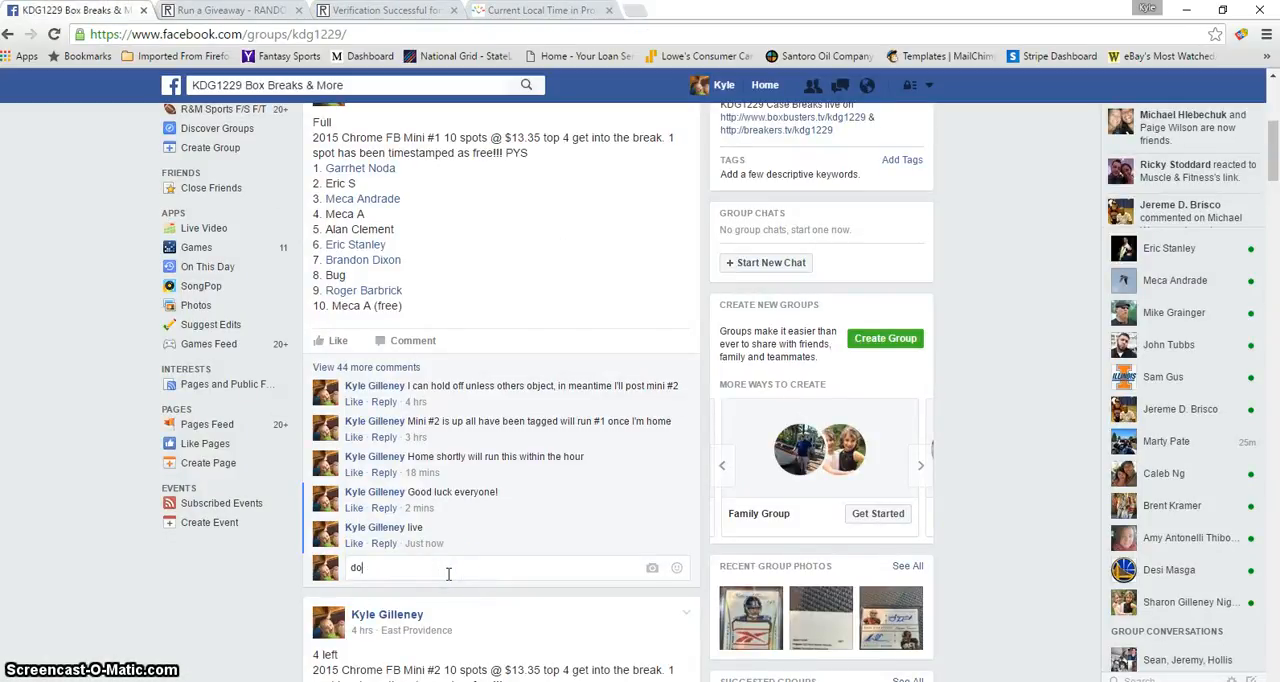
key("Return")
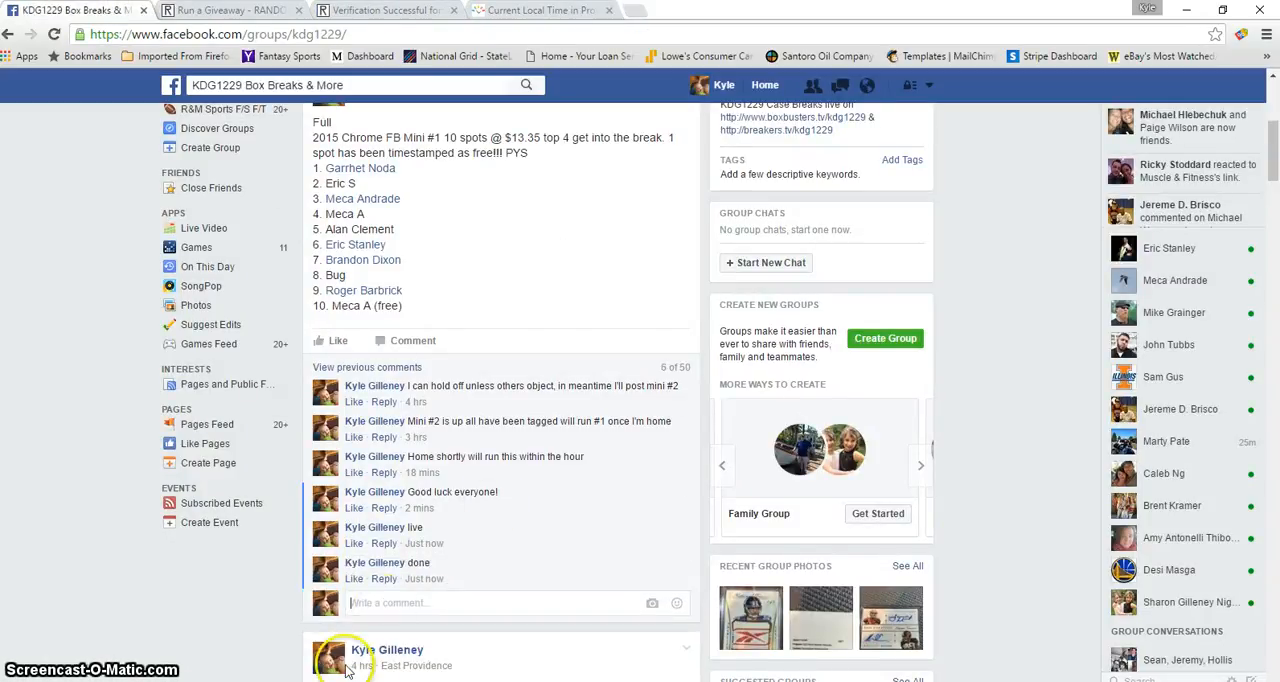